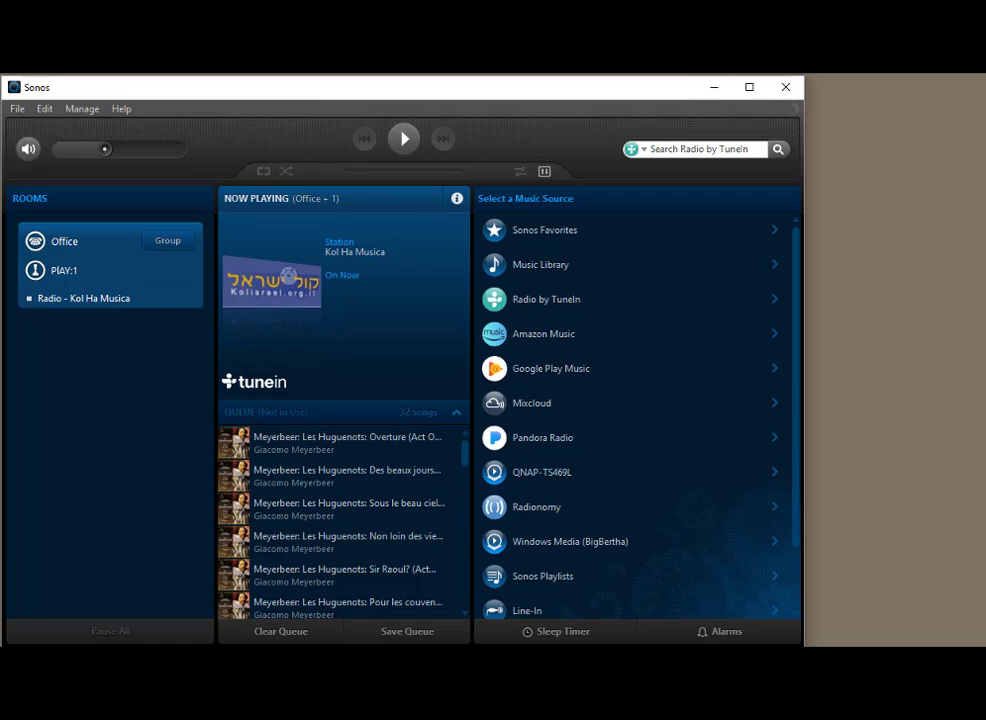
pyautogui.moveTo(564, 304)
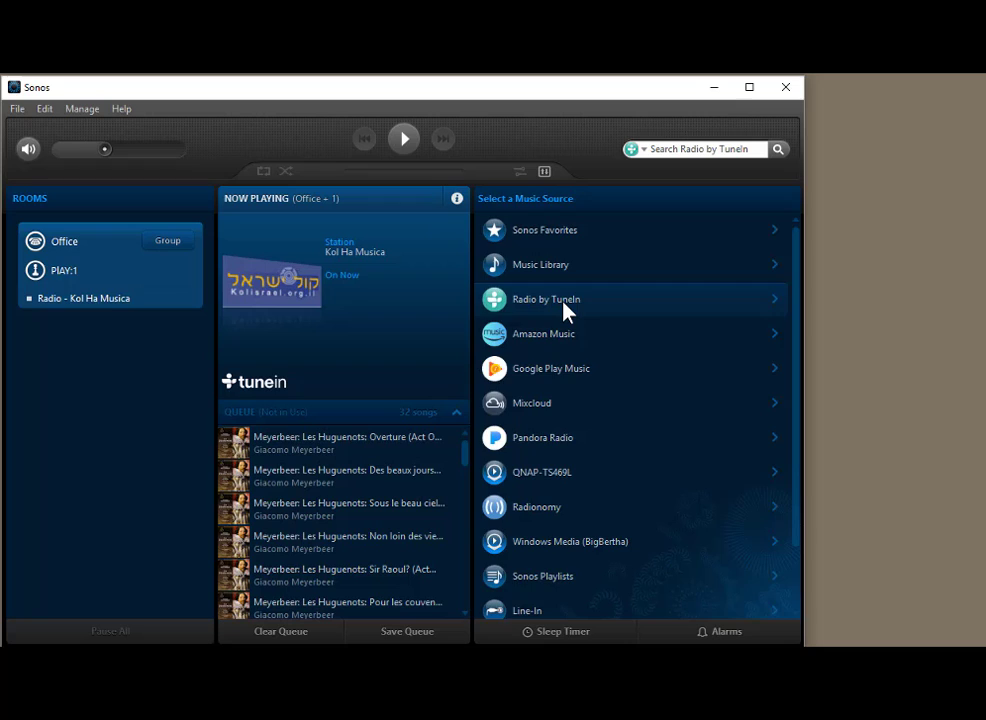
# Choose Radio by TuneIn from the music source list to see its categories.
pyautogui.click(546, 300)
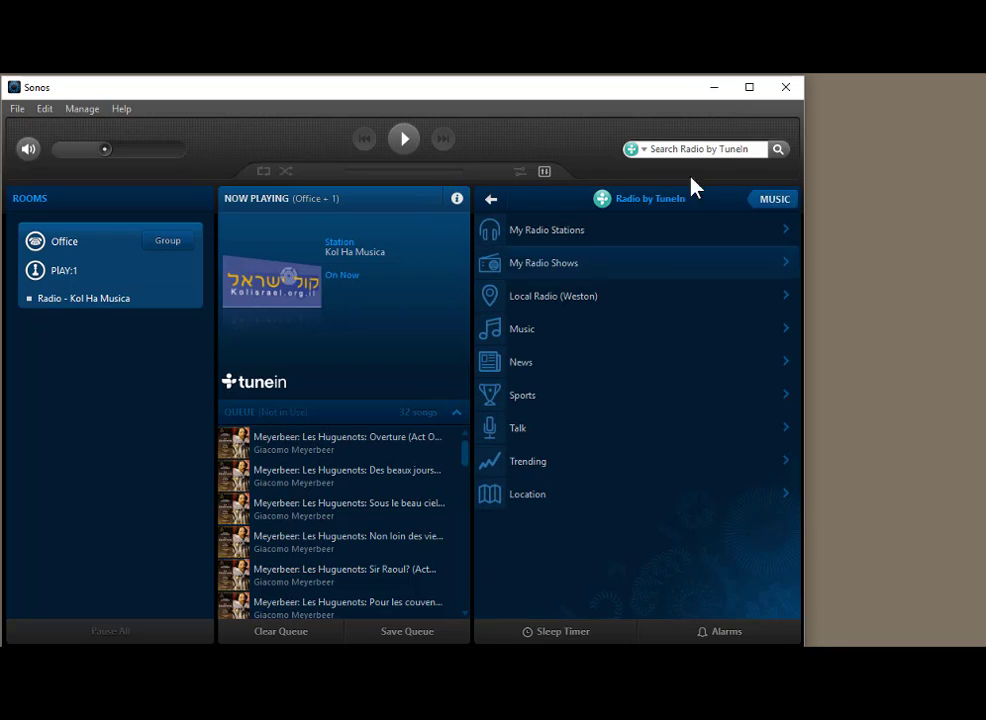
# Search TuneIn for 'bbc' and pick the 'bbc radio 3' suggestion.
pyautogui.click(700, 148)
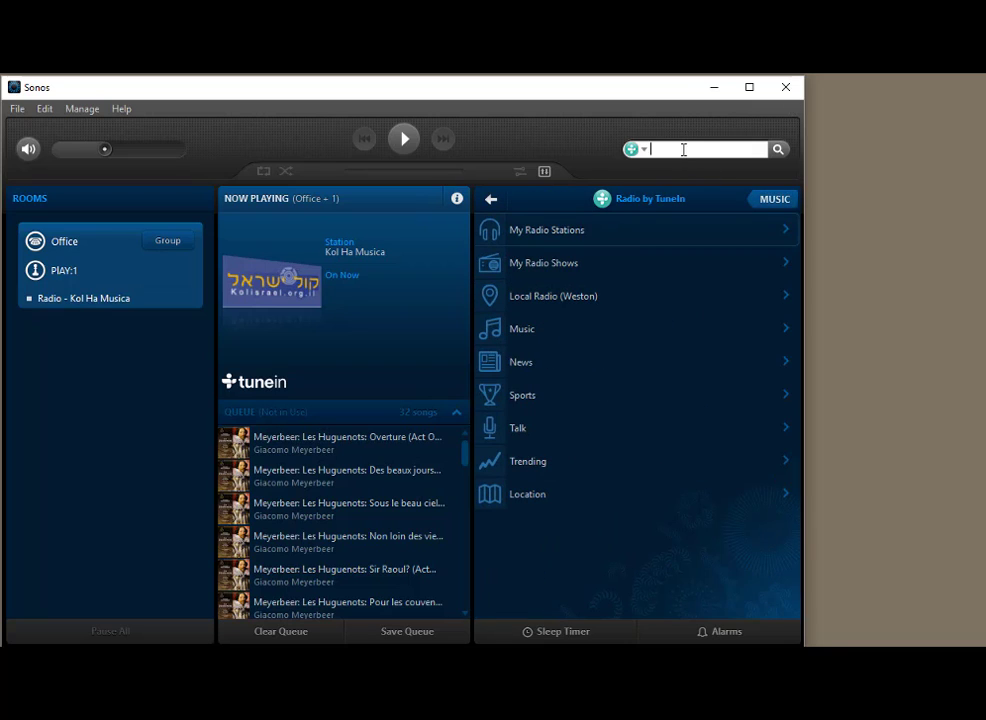
pyautogui.moveTo(684, 148)
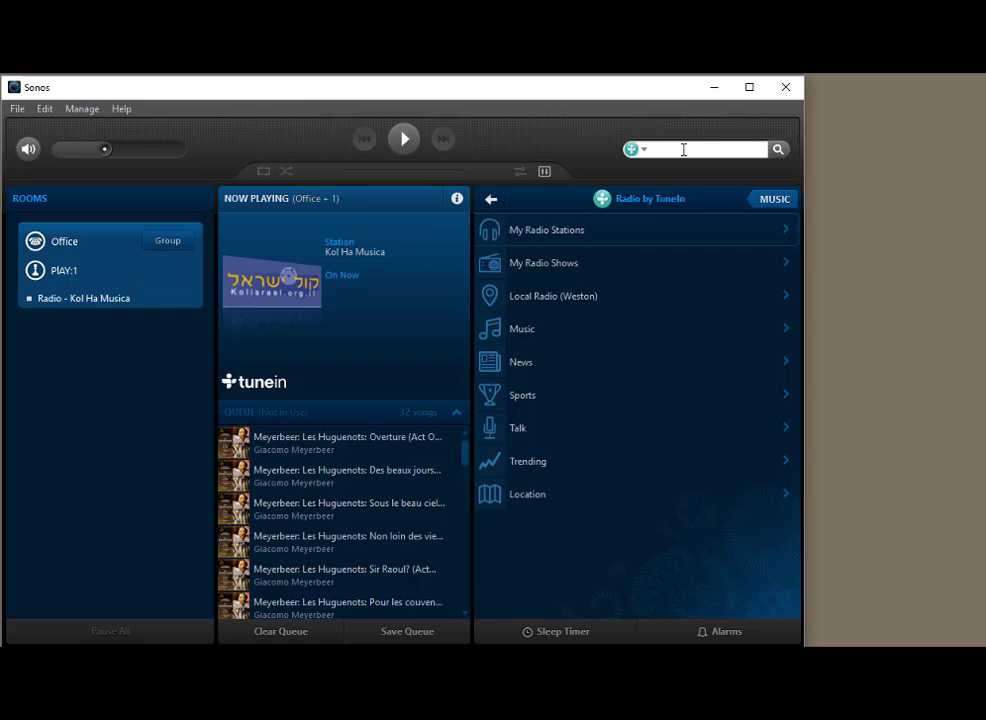
pyautogui.write('bbc')
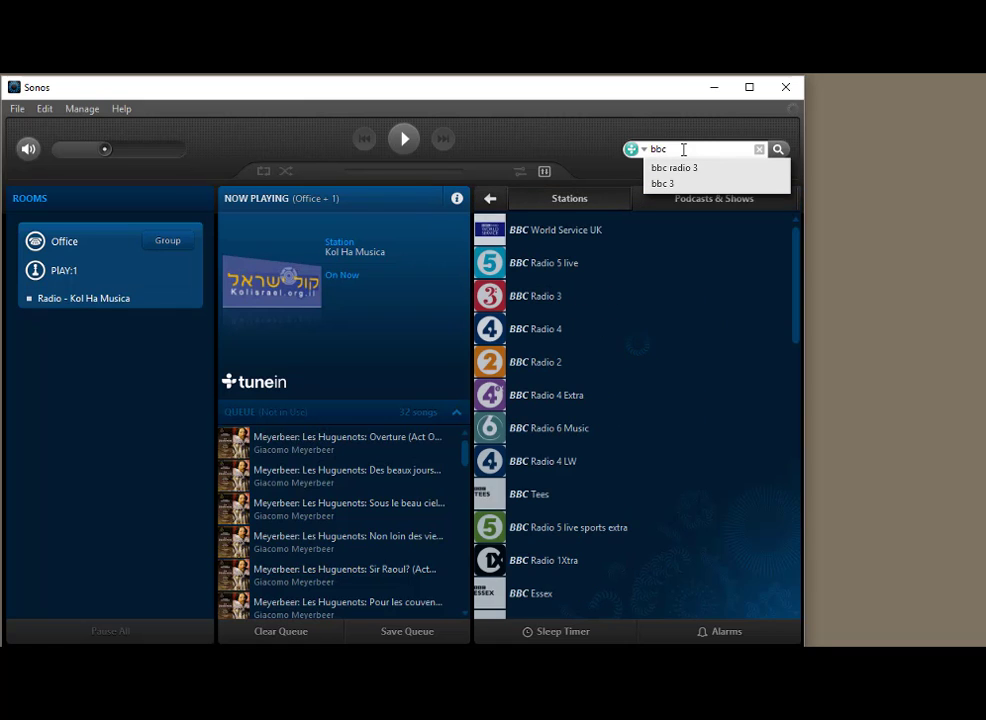
pyautogui.click(674, 168)
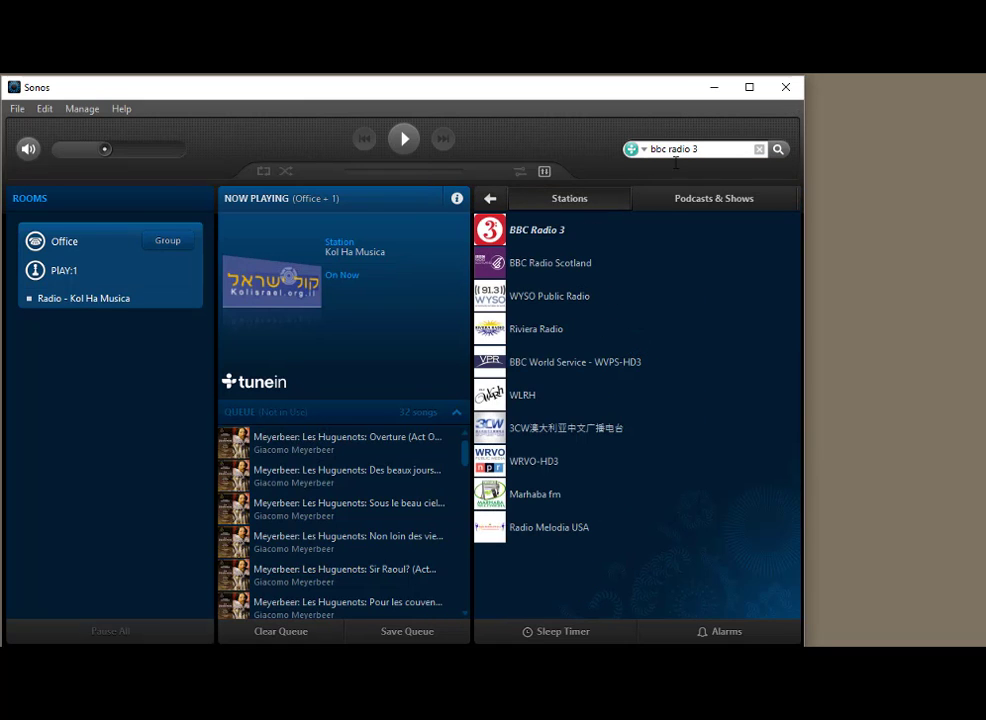
pyautogui.moveTo(660, 236)
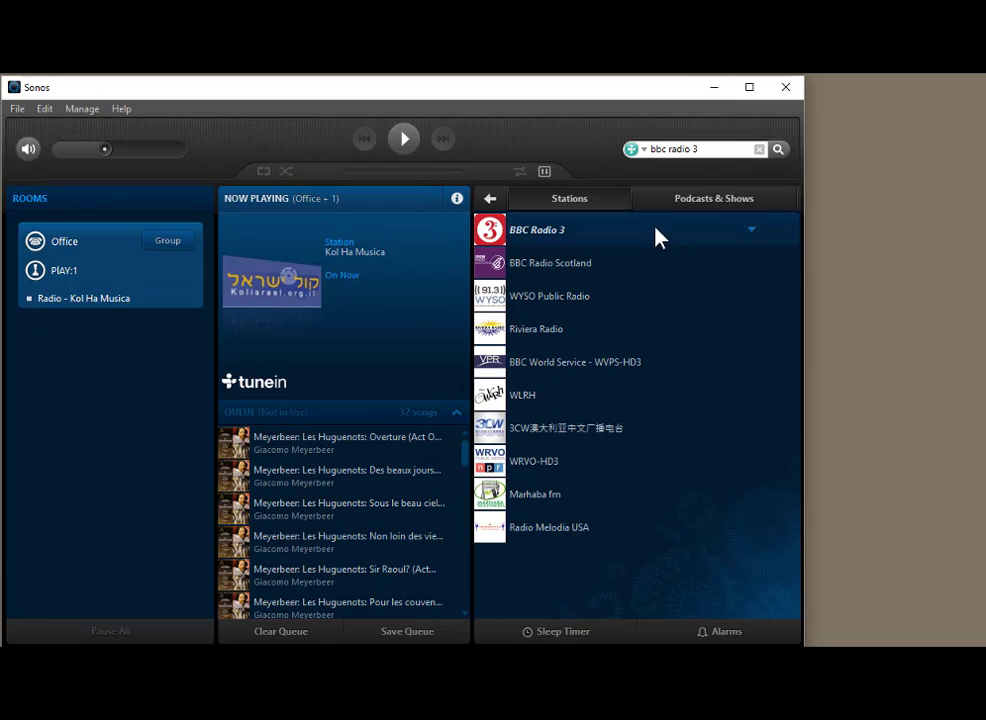
pyautogui.moveTo(752, 230)
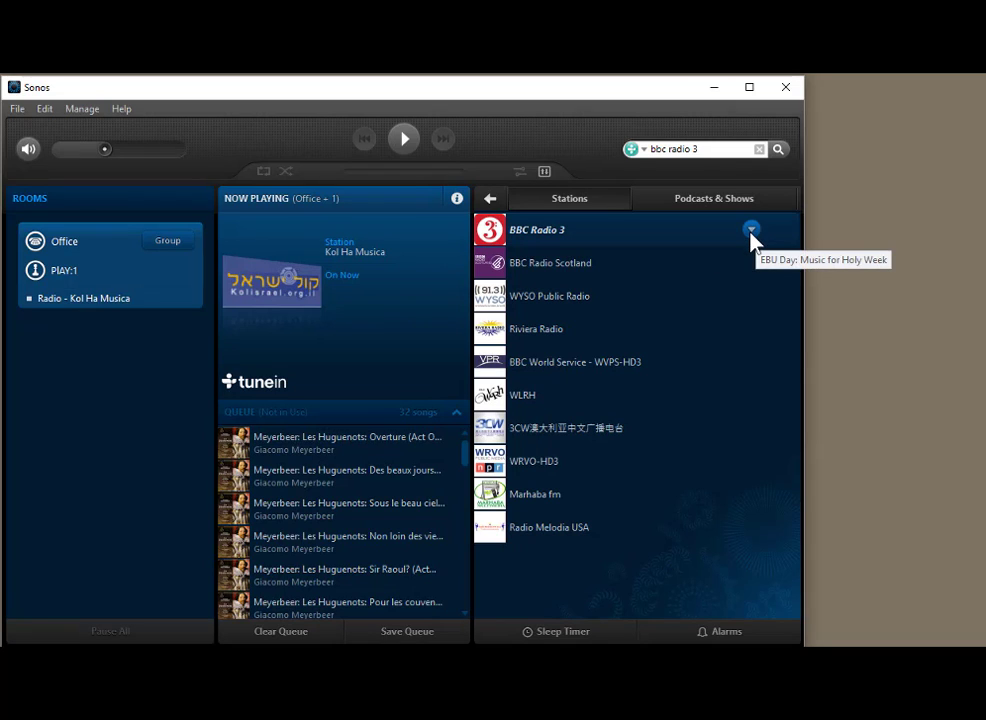
# Show Info & Options for the BBC Radio 3 station result.
pyautogui.click(752, 228)
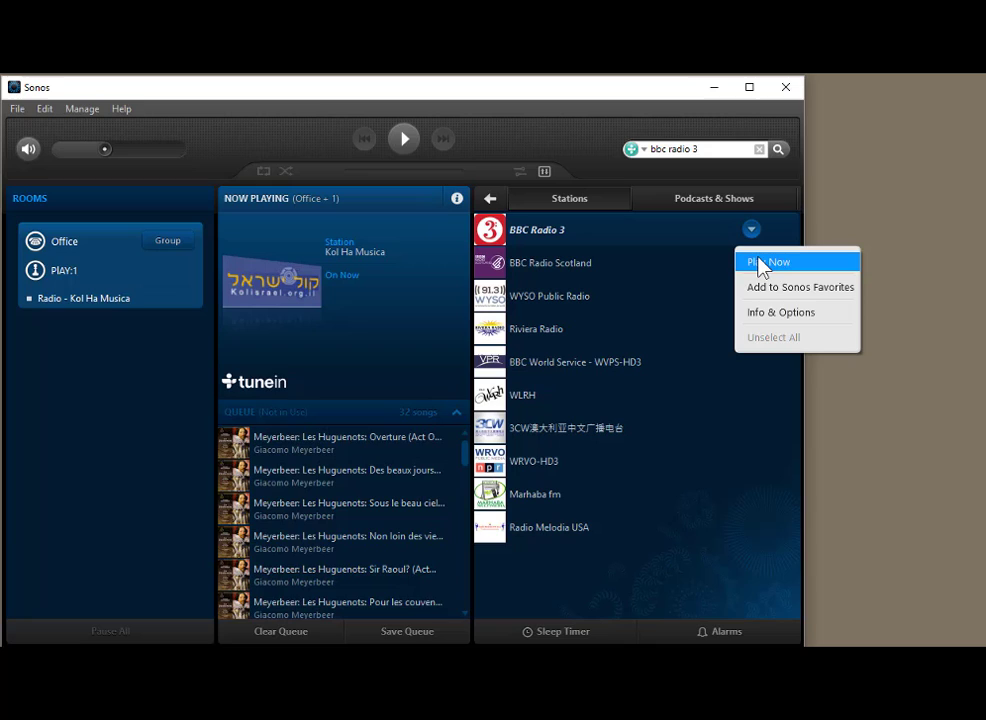
pyautogui.moveTo(778, 288)
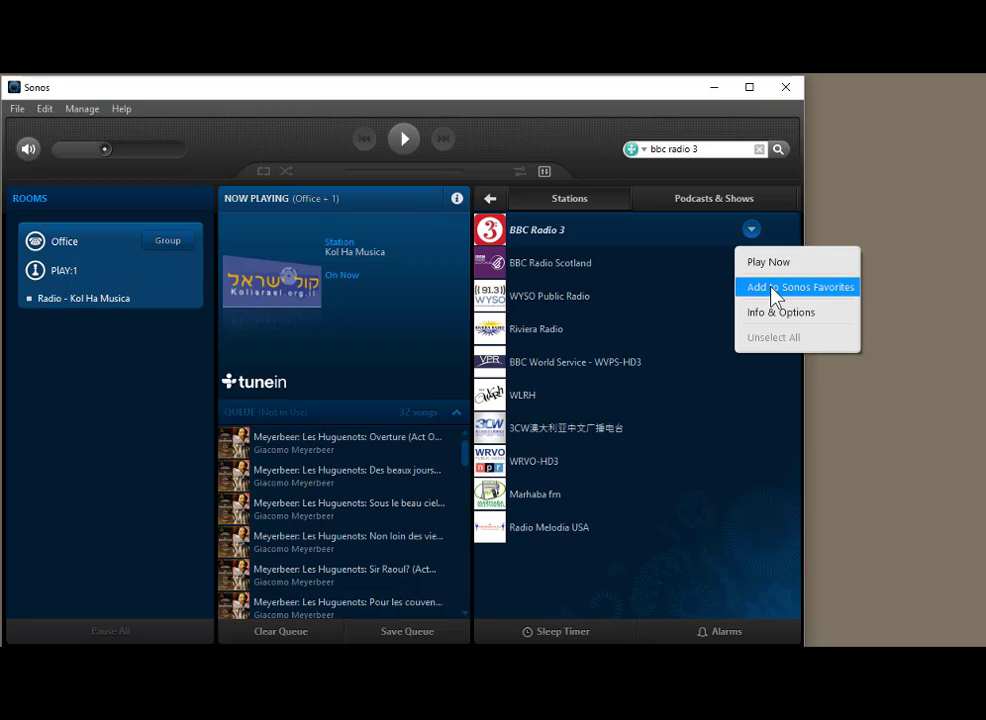
pyautogui.moveTo(780, 312)
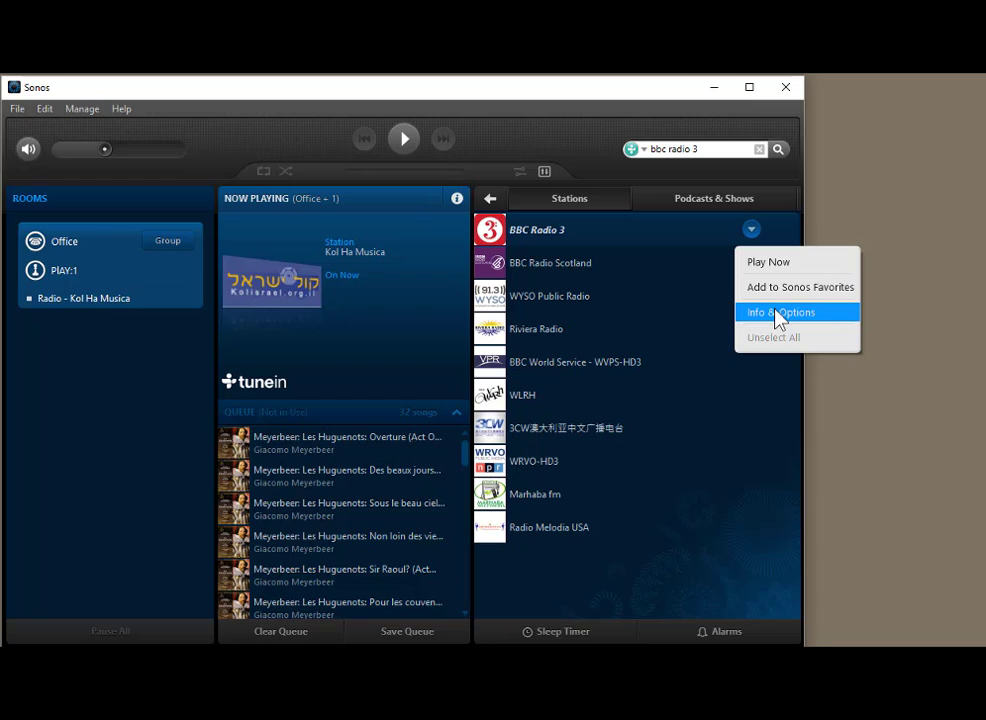
pyautogui.click(780, 312)
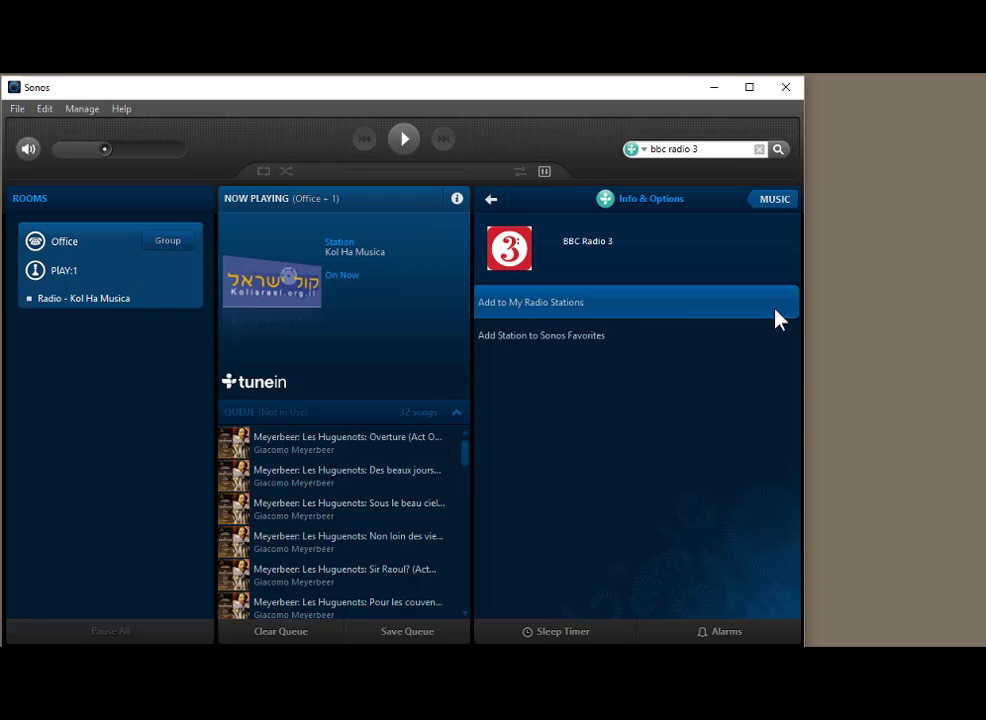
pyautogui.moveTo(588, 310)
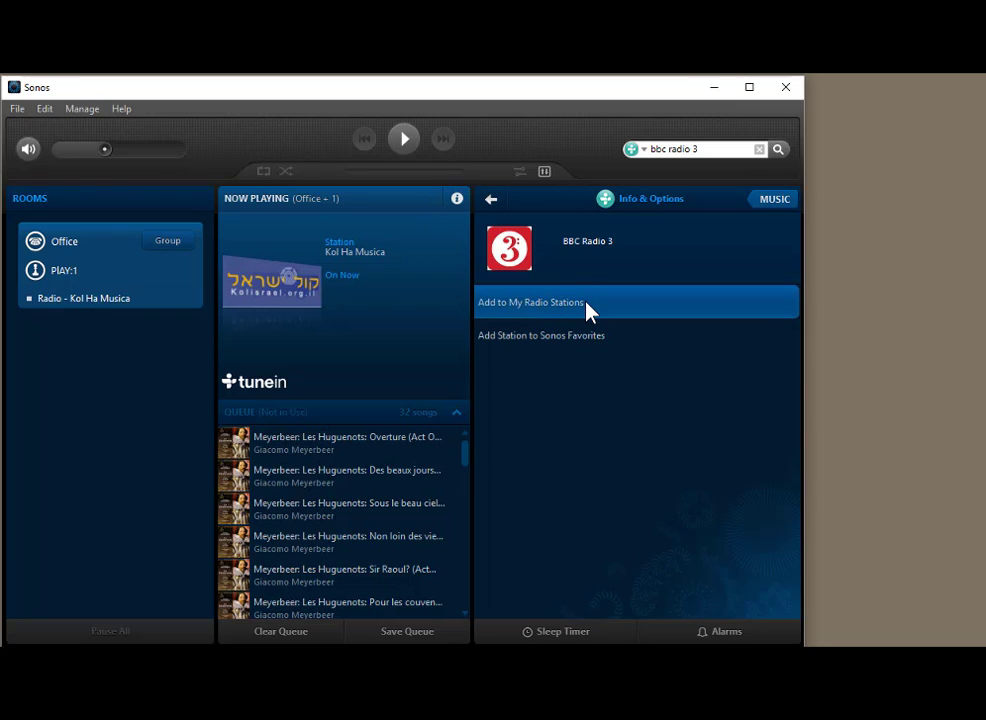
pyautogui.moveTo(612, 348)
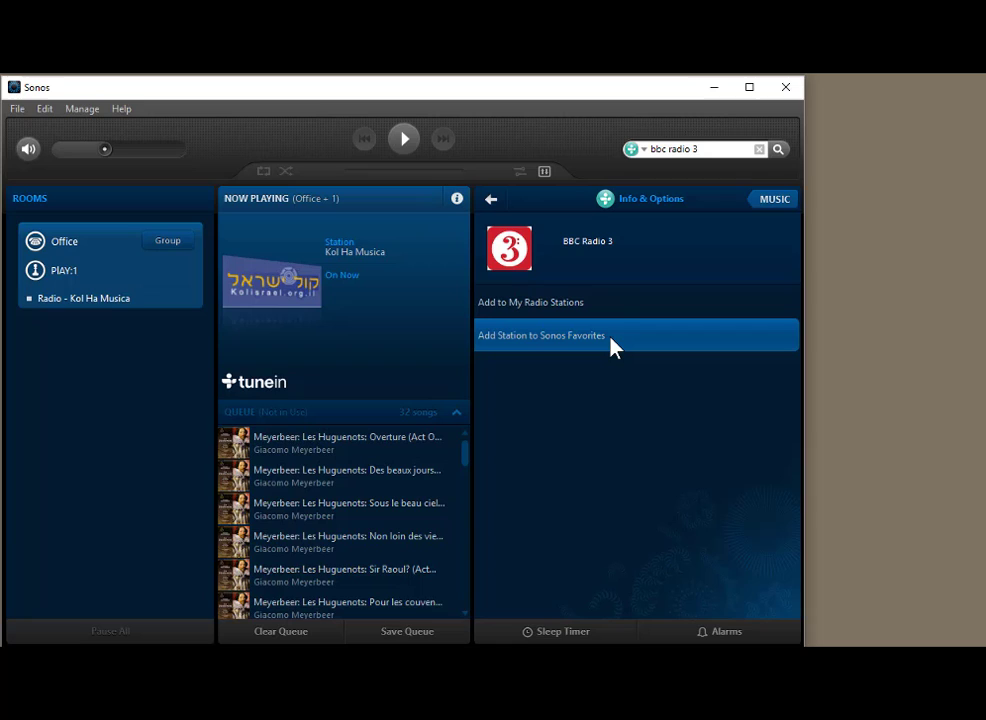